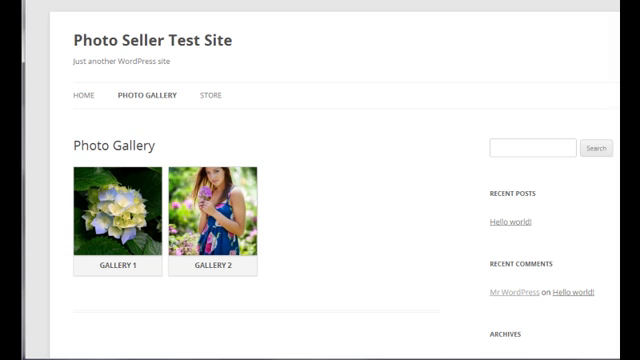
mouse_move(32, 120)
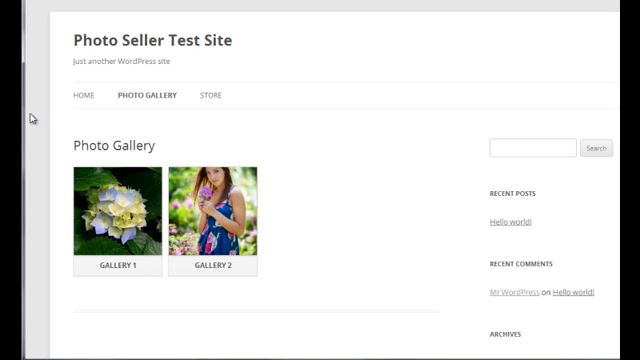
Enter Gallery 1 and view the hydrangea photo enlarged
click(108, 210)
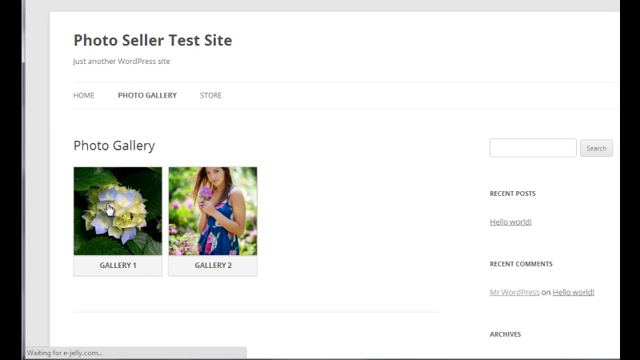
click(116, 214)
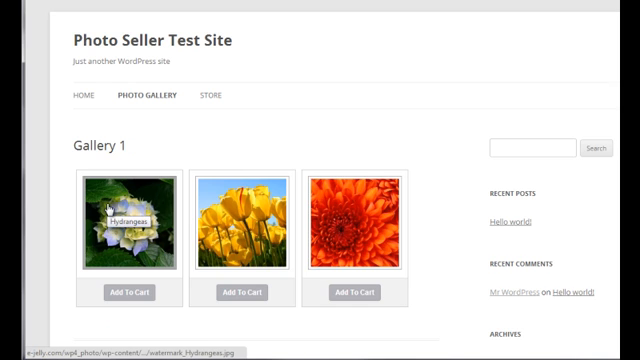
mouse_move(40, 236)
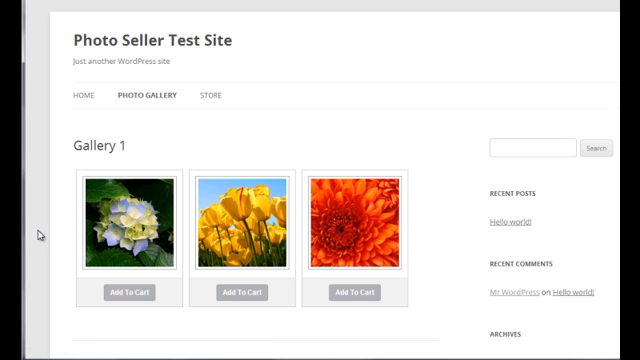
click(126, 224)
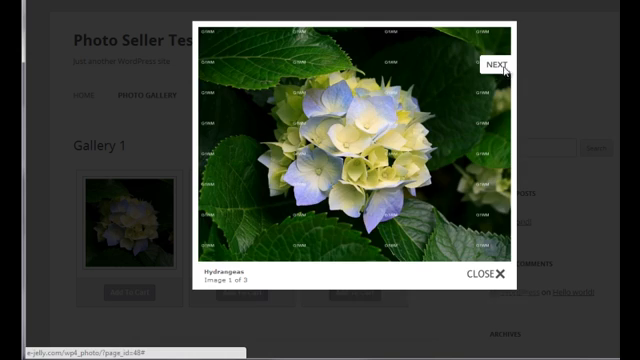
Step through the tulips and chrysanthemum photos, then close the enlarged view
click(502, 62)
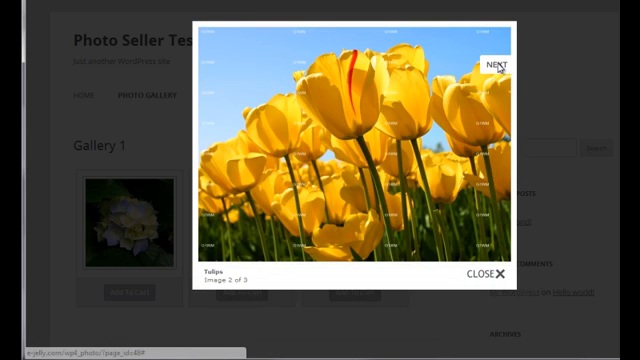
click(500, 62)
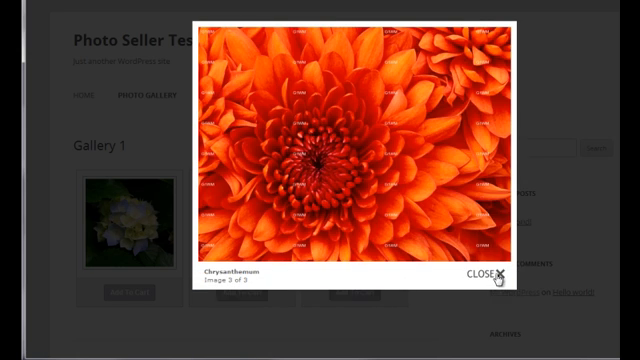
click(476, 276)
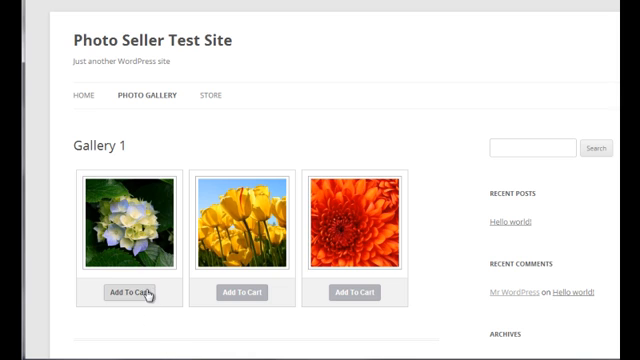
Add the hydrangea HiRes digital image to the cart and continue shopping
click(128, 292)
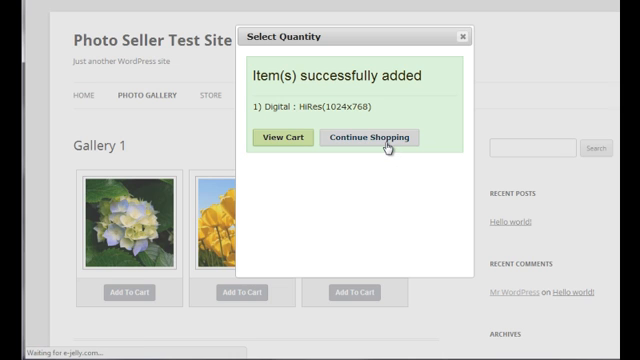
click(376, 136)
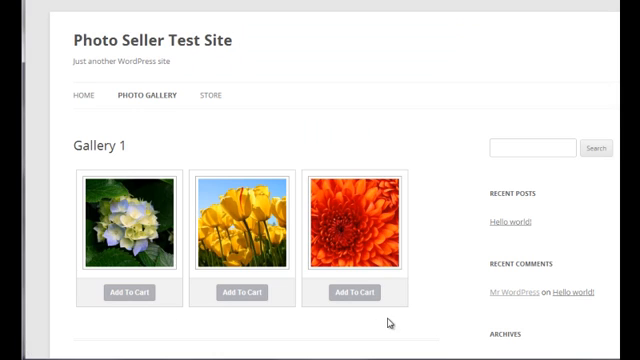
Add the tulips HiRes and MedRes digital images, quantity 1 each, to the cart
click(352, 292)
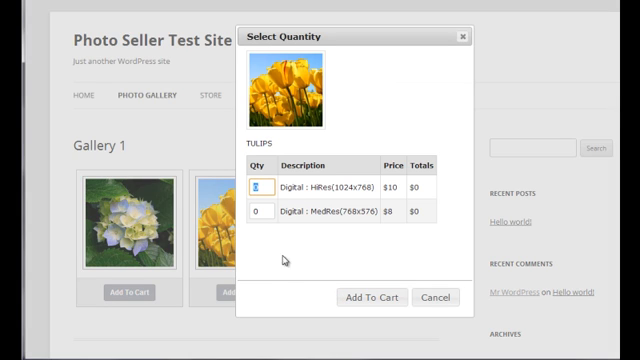
text(1)
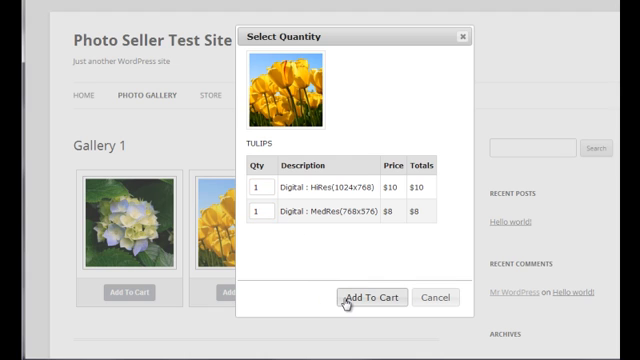
click(368, 296)
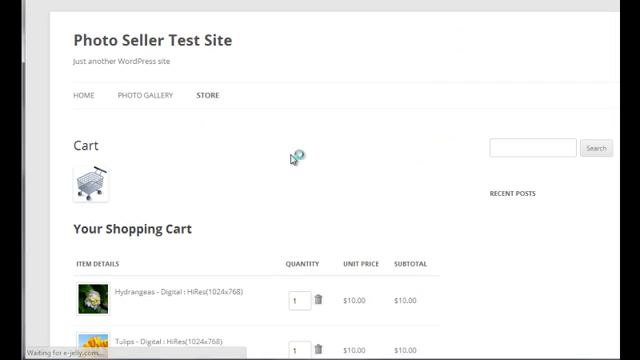
Proceed to checkout with the three-item $28.00 cart and reach PayPal's review page
scroll(down, 3)
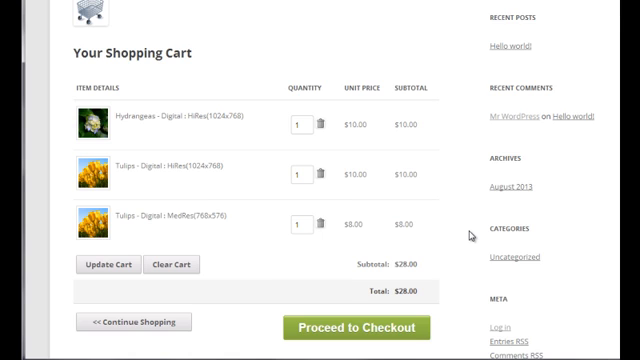
scroll(down, 3)
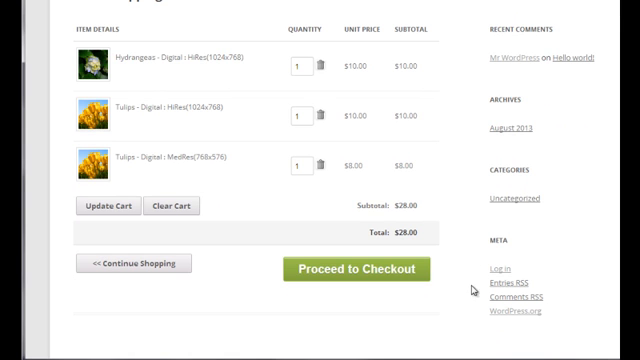
click(352, 268)
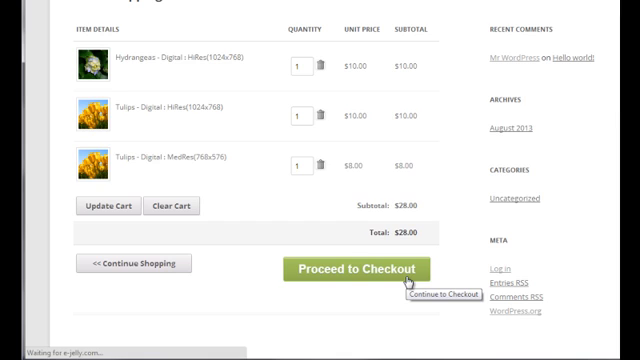
click(358, 268)
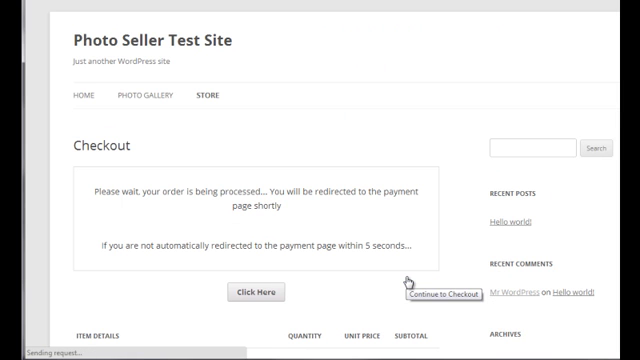
click(444, 296)
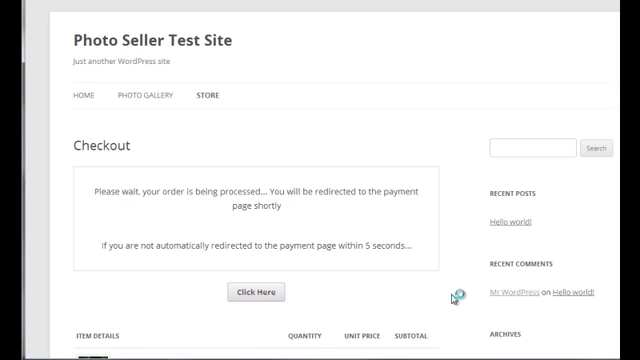
click(256, 292)
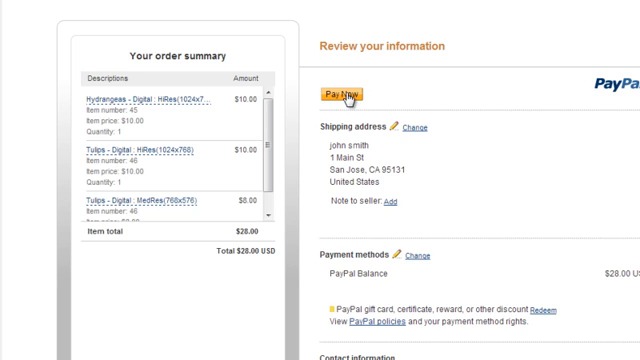
Pay the $28.00 order for three digital photos via Pay Now
click(344, 94)
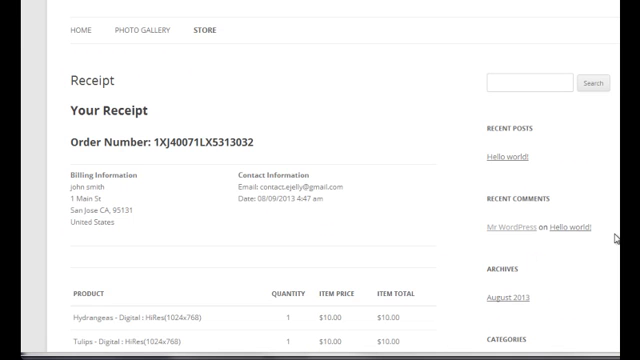
Scroll through the receipt's billing details and the three purchased photos
scroll(down, 3)
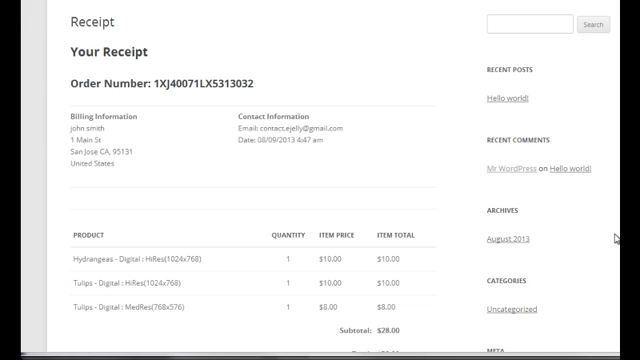
scroll(down, 3)
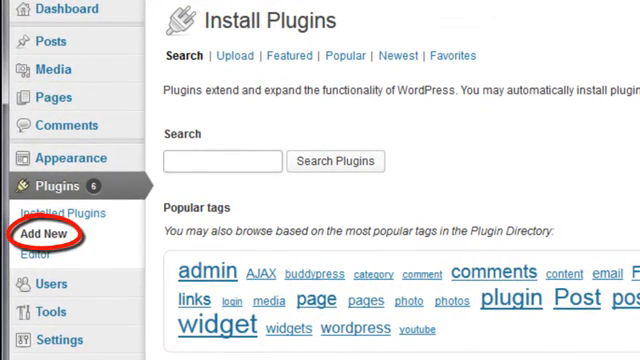
mouse_move(236, 56)
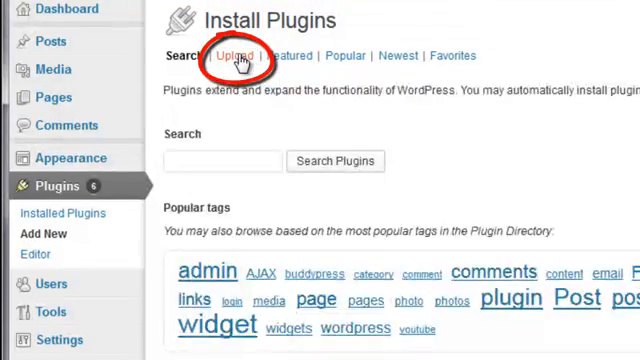
Upload and install the wp-photo-seller.zip plugin package
click(234, 56)
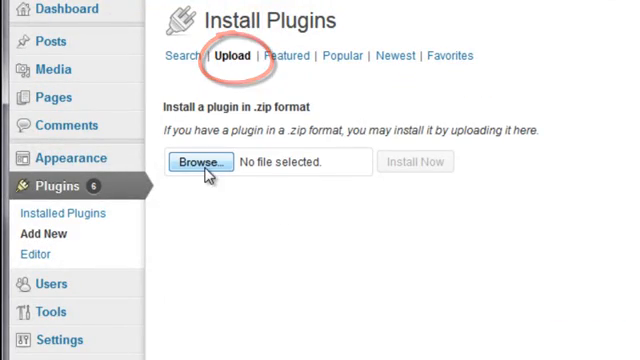
click(202, 160)
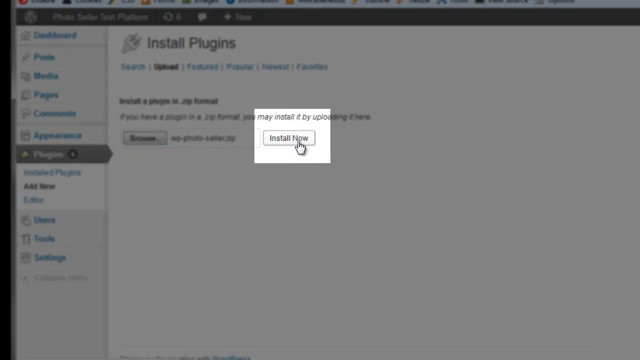
click(288, 136)
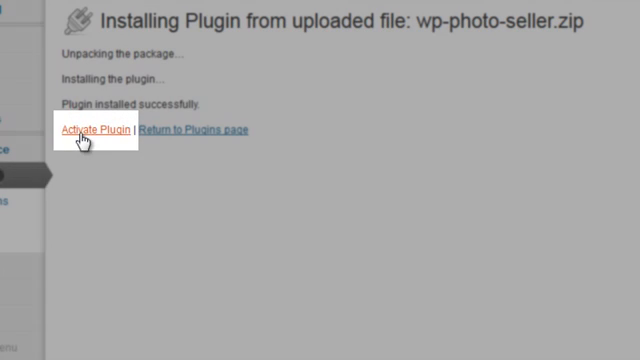
Activate the newly installed WP Photo Seller plugin
click(96, 130)
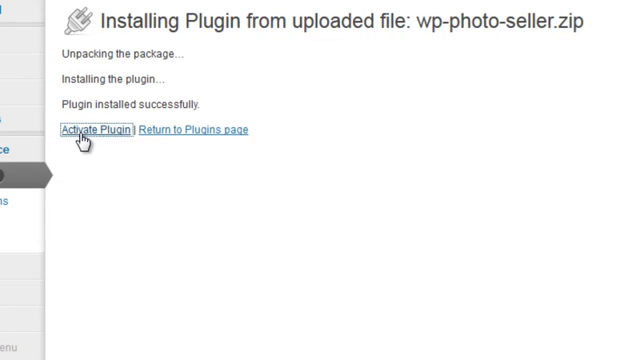
click(96, 130)
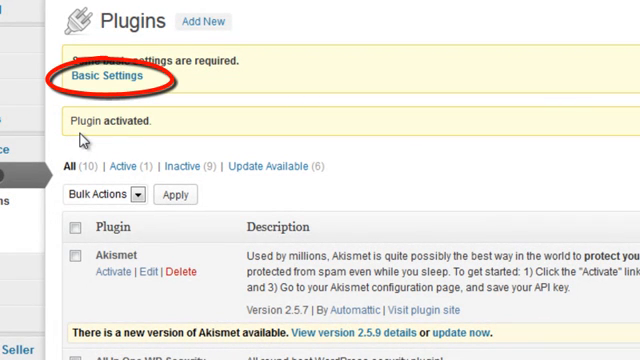
mouse_move(100, 74)
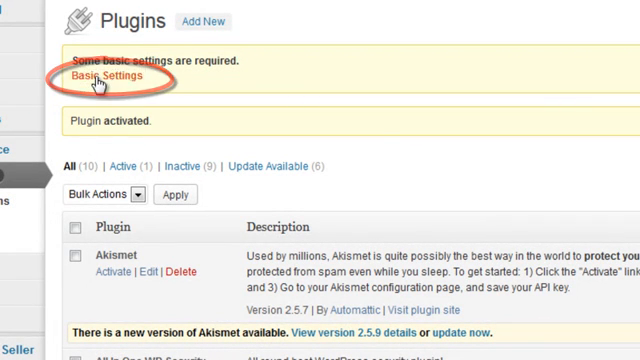
Save basic settings with United States, US dollars and a PayPal email
click(100, 78)
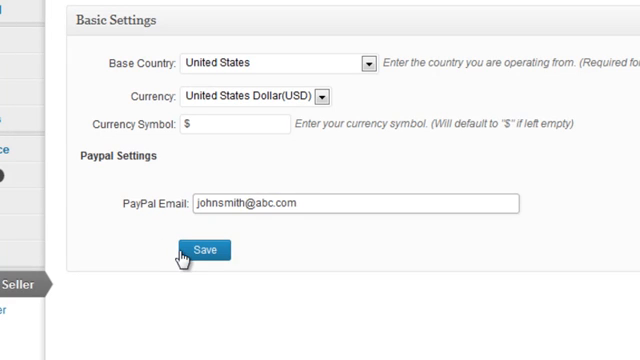
click(204, 248)
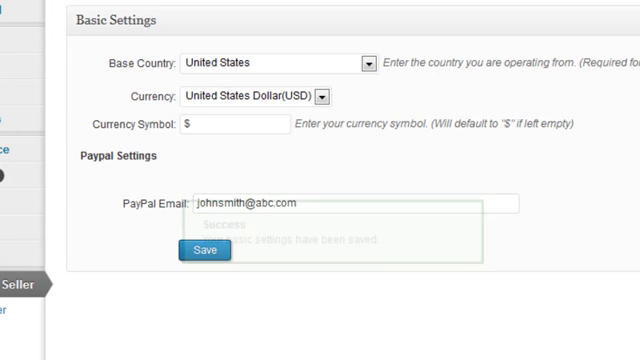
click(202, 250)
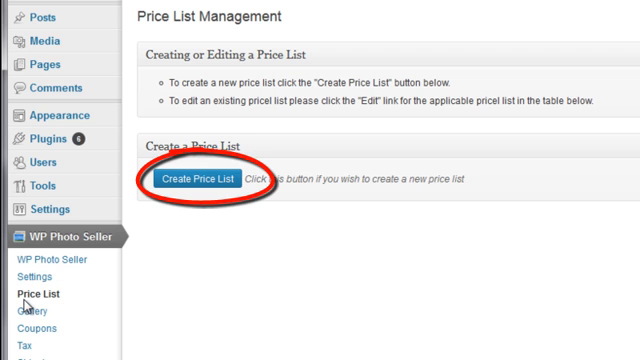
Create a new price list and name it PriceList1
click(196, 180)
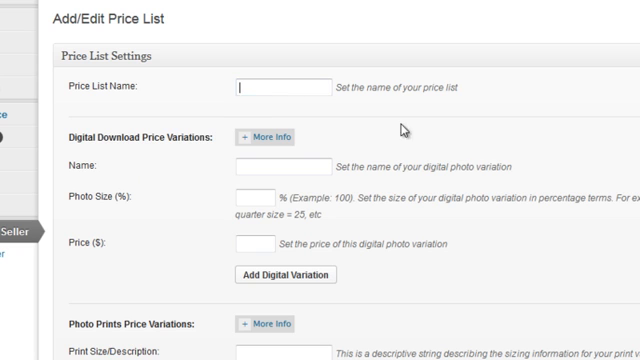
text(P)
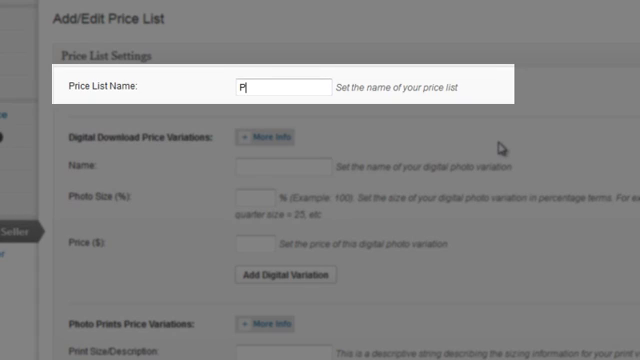
text(riceL)
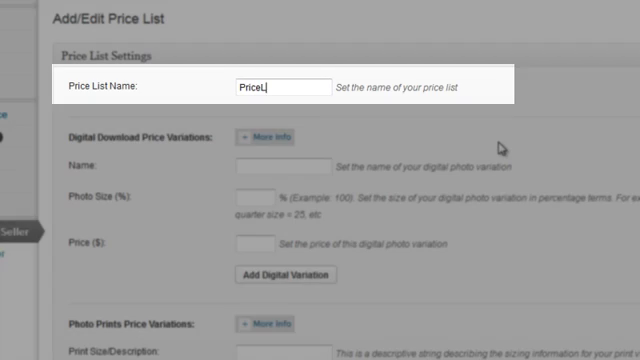
text(ist1)
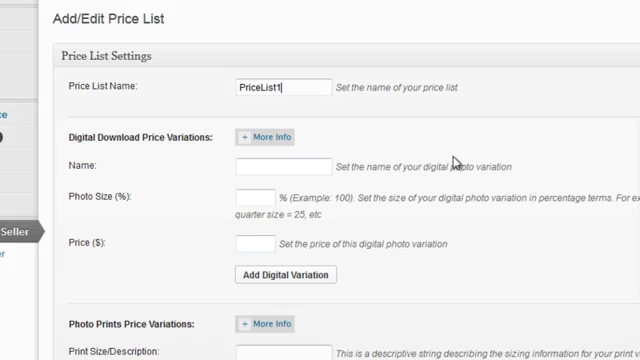
Add a HiRes digital variation at 100% photo size priced 10
click(280, 164)
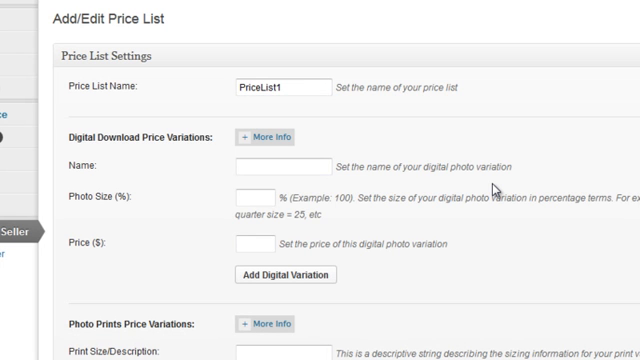
text(HiR)
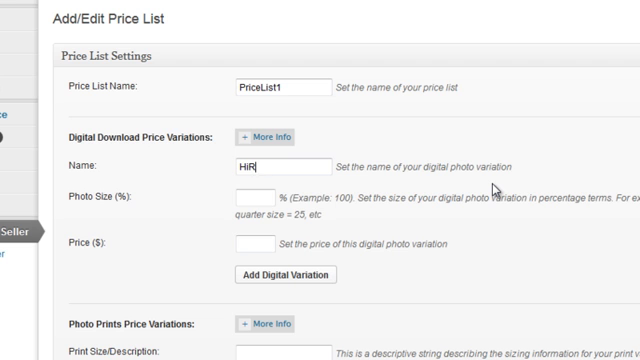
click(258, 192)
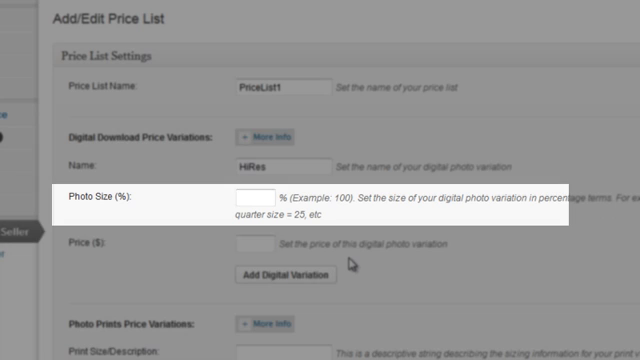
text(100)
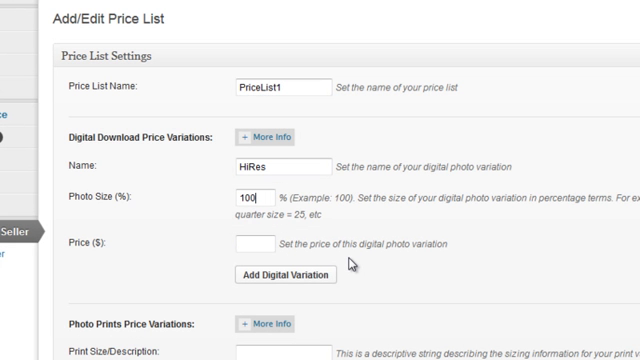
click(256, 244)
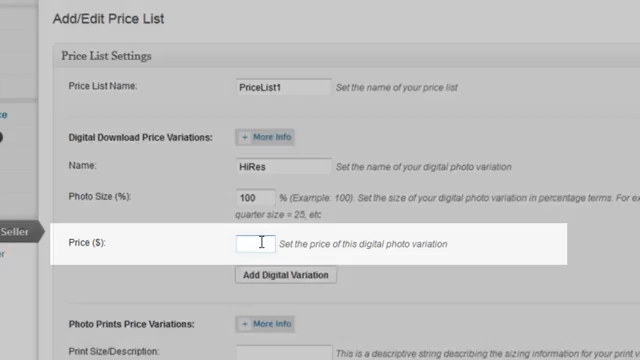
text(10)
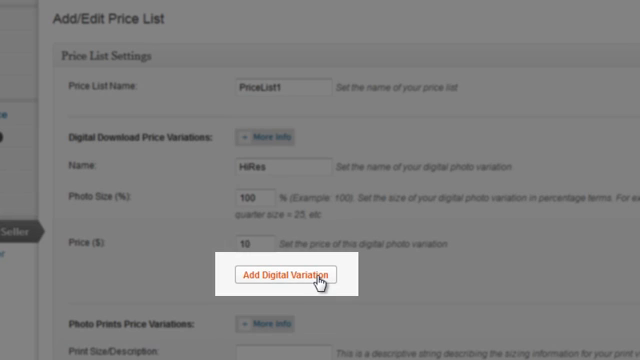
click(292, 276)
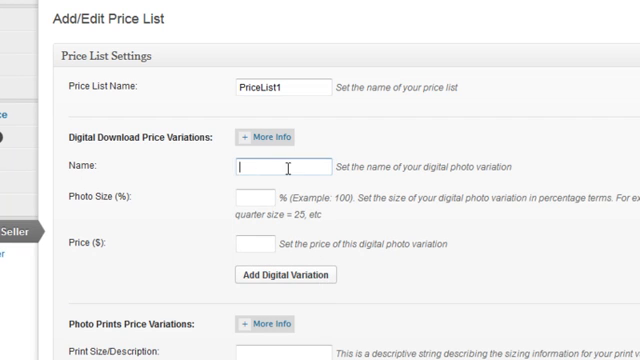
Add a MedRes digital variation at 75% photo size priced 7.50
text(Med)
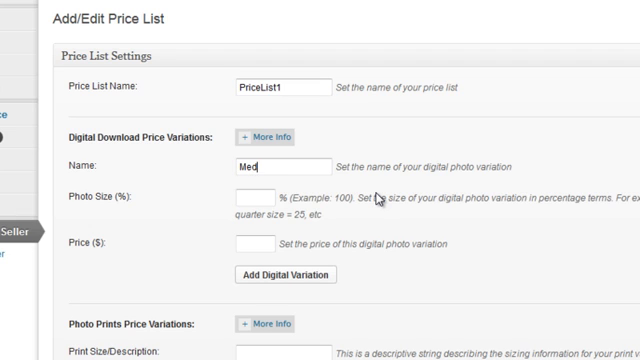
text(Res)
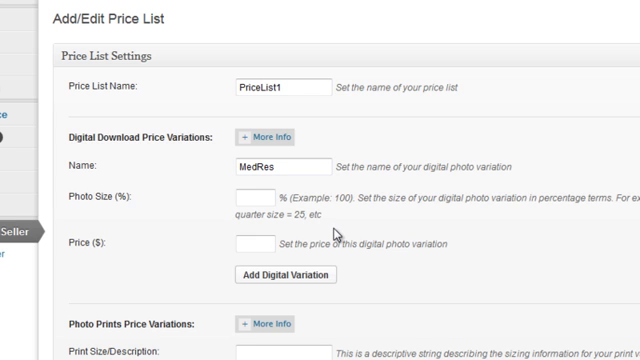
text(75)
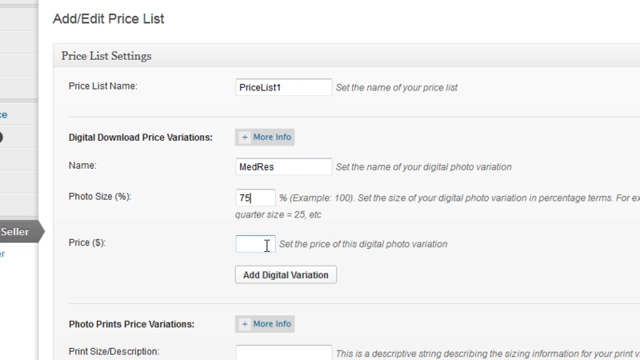
text(7)
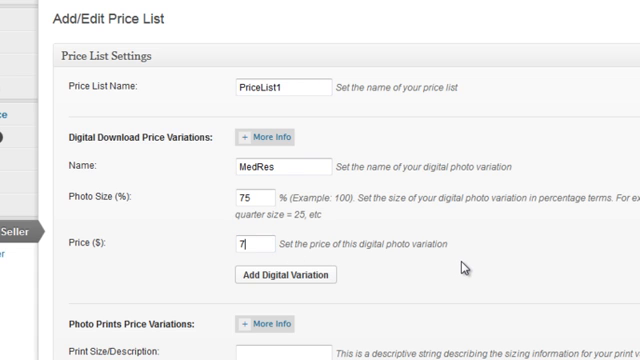
text(.50)
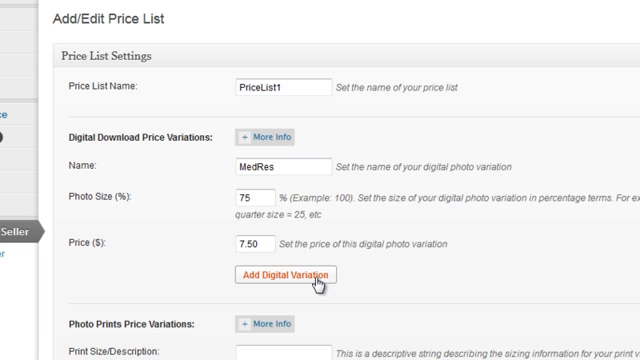
click(288, 276)
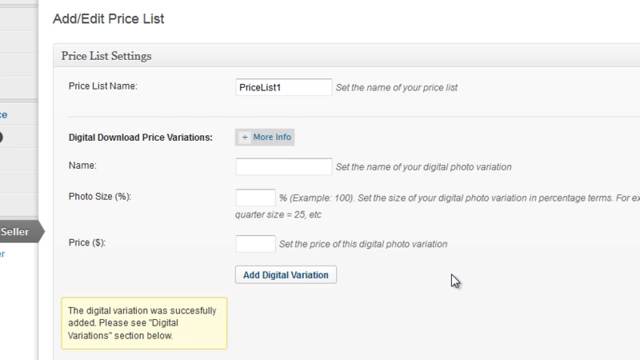
Enter a print variation described '65x45inch print' with price 45
scroll(down, 3)
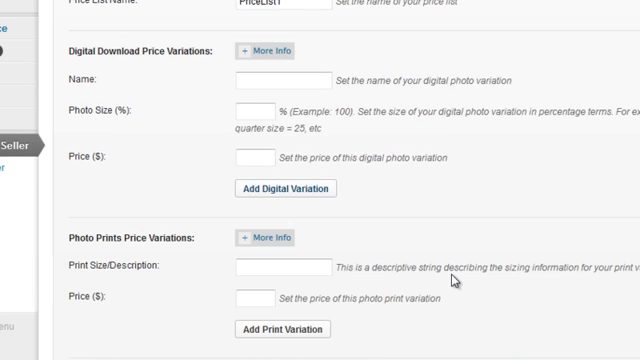
scroll(down, 3)
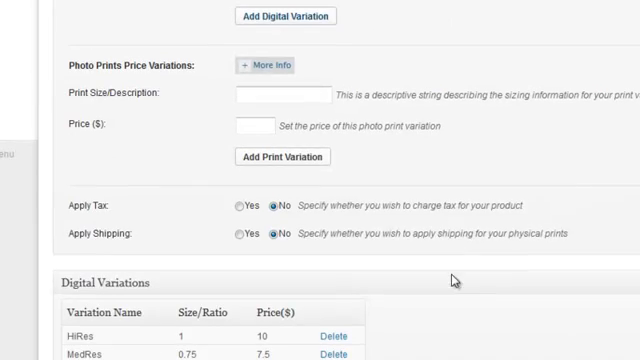
click(280, 94)
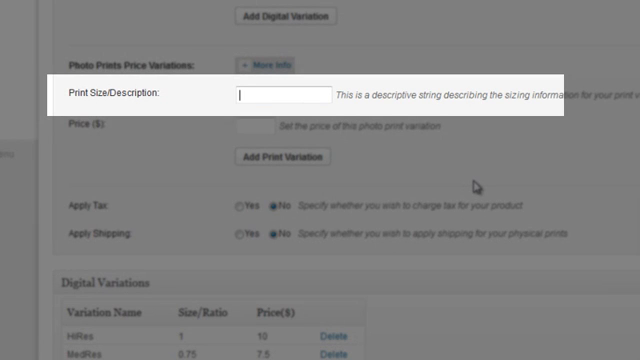
text(65x45)
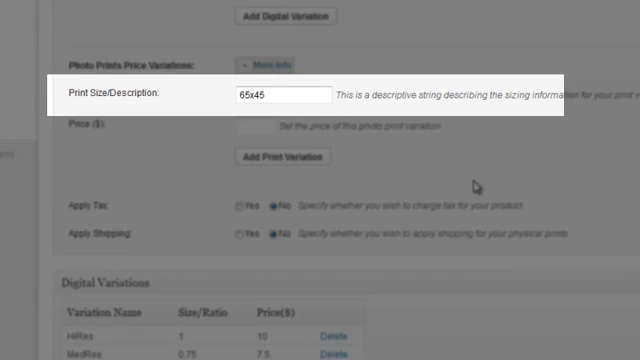
text(inch p)
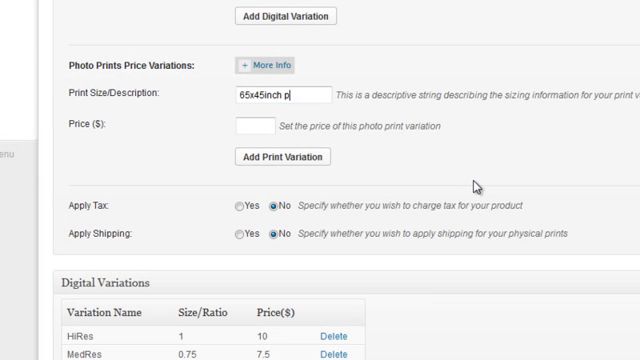
text(rint)
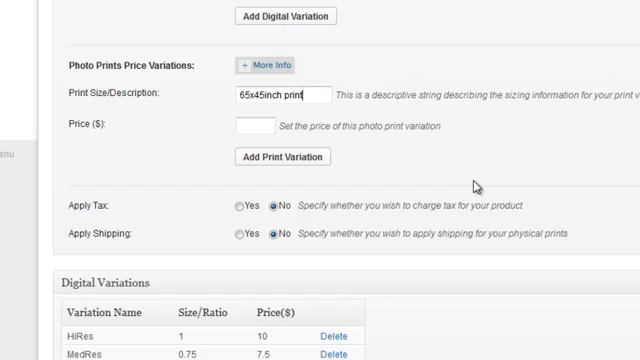
text(45)
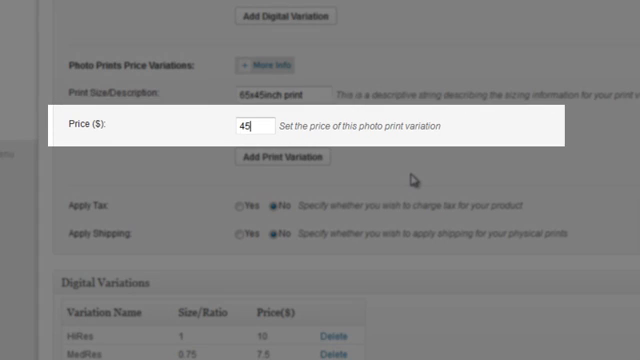
mouse_move(286, 156)
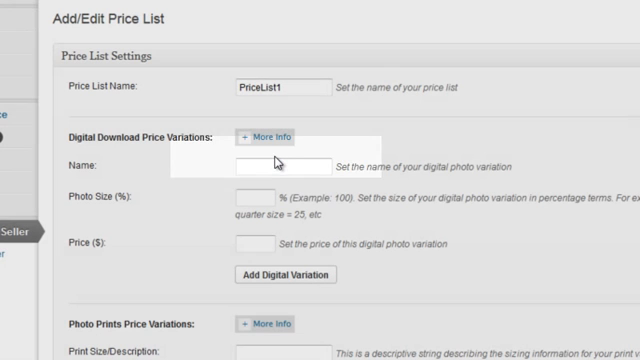
mouse_move(480, 214)
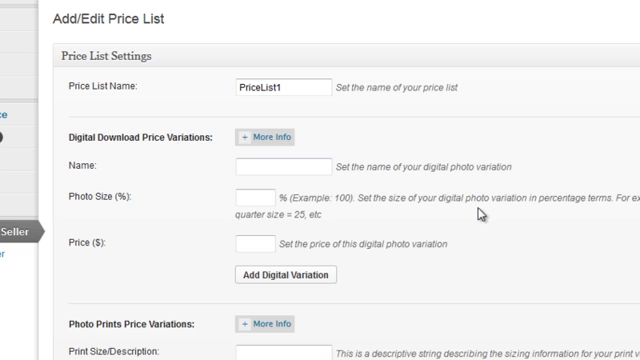
Save PriceList1 with the $45 print variation via Save Price List
scroll(down, 3)
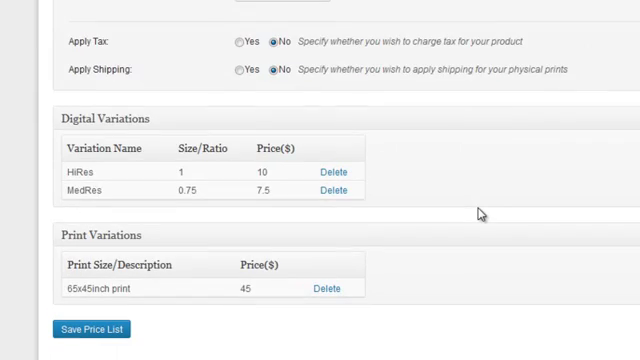
click(90, 328)
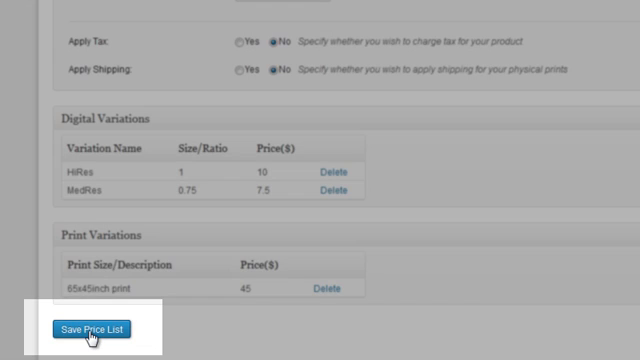
click(92, 328)
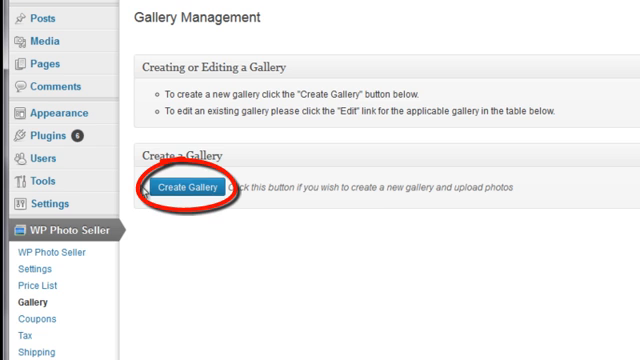
Create a new gallery named 'Gallery 1' on PriceList1 with watermark text 'Acme PTY'
click(168, 190)
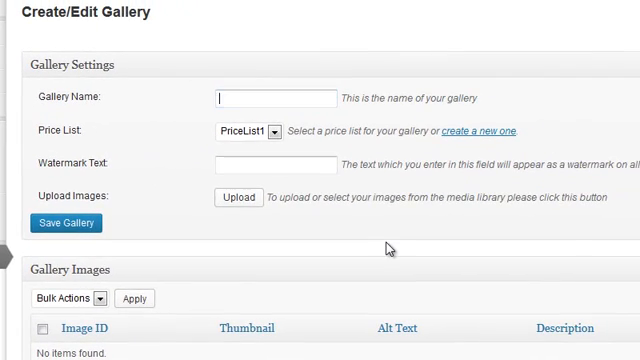
text(Gallery 1)
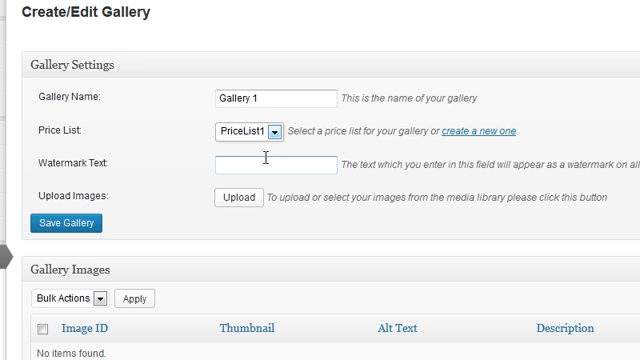
mouse_move(322, 300)
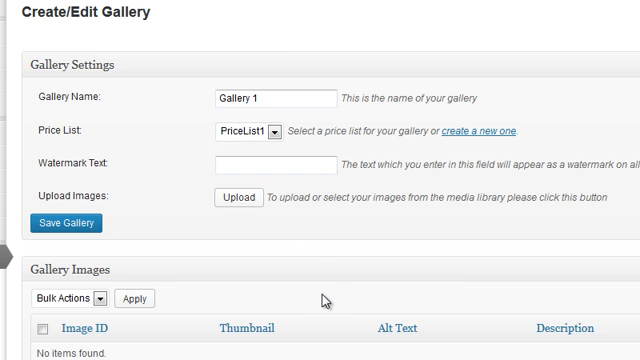
click(270, 164)
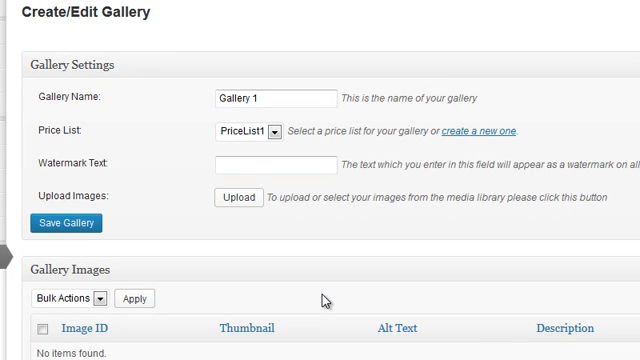
text(Acme P)
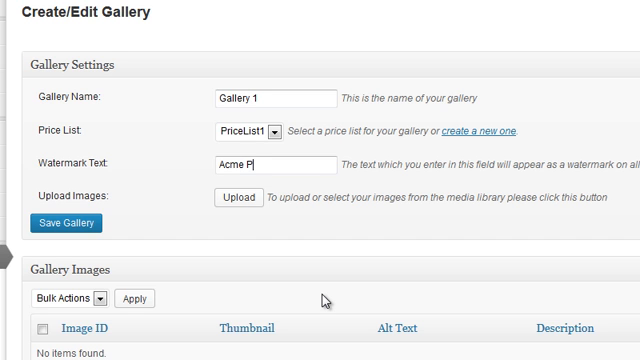
text(TY)
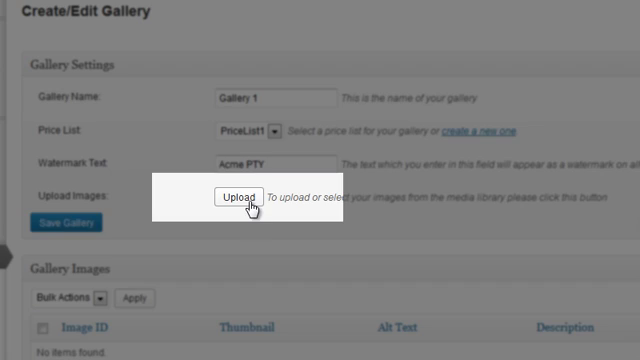
Upload three media-library images into Gallery 1 and save the gallery
click(224, 198)
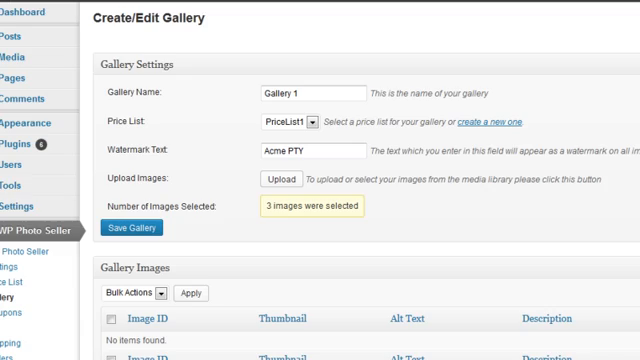
scroll(down, 3)
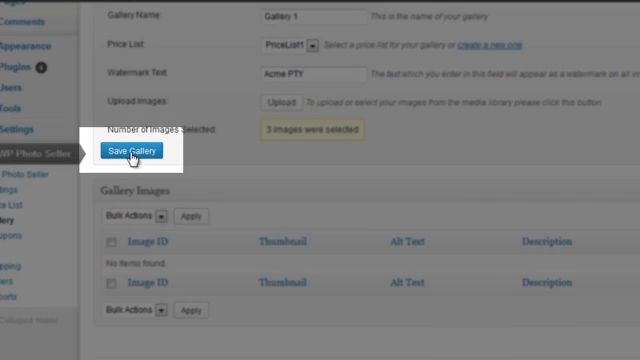
click(130, 152)
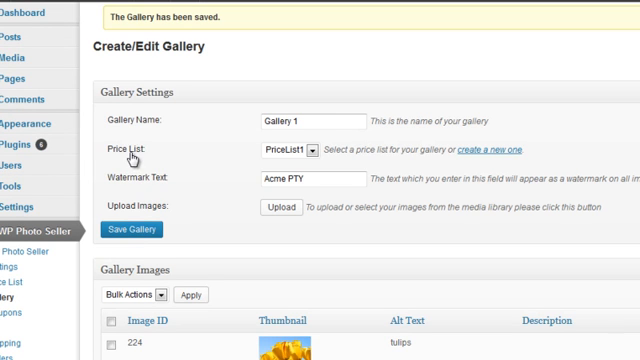